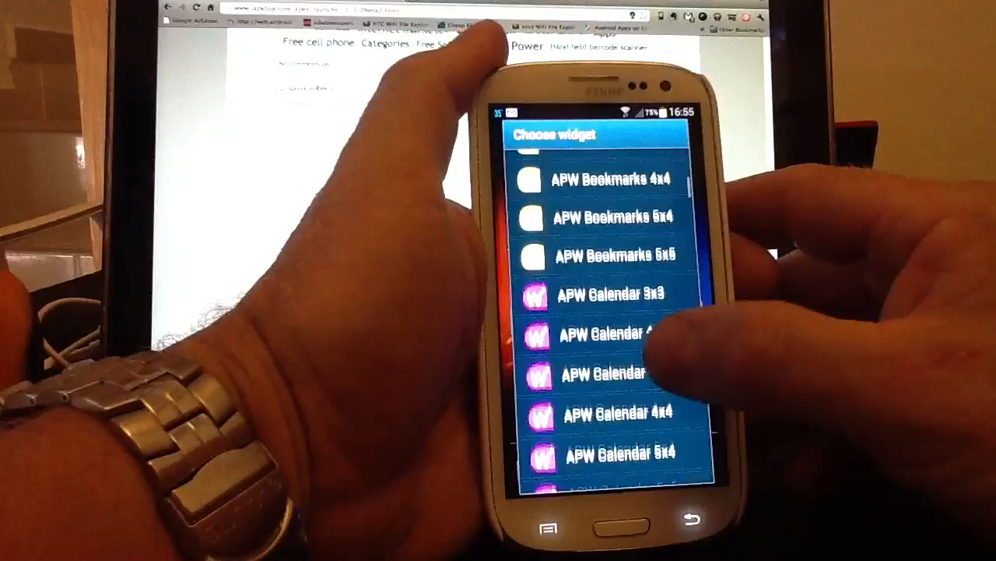
{"action": "scroll", "scroll_direction": "down", "scroll_amount": 3}
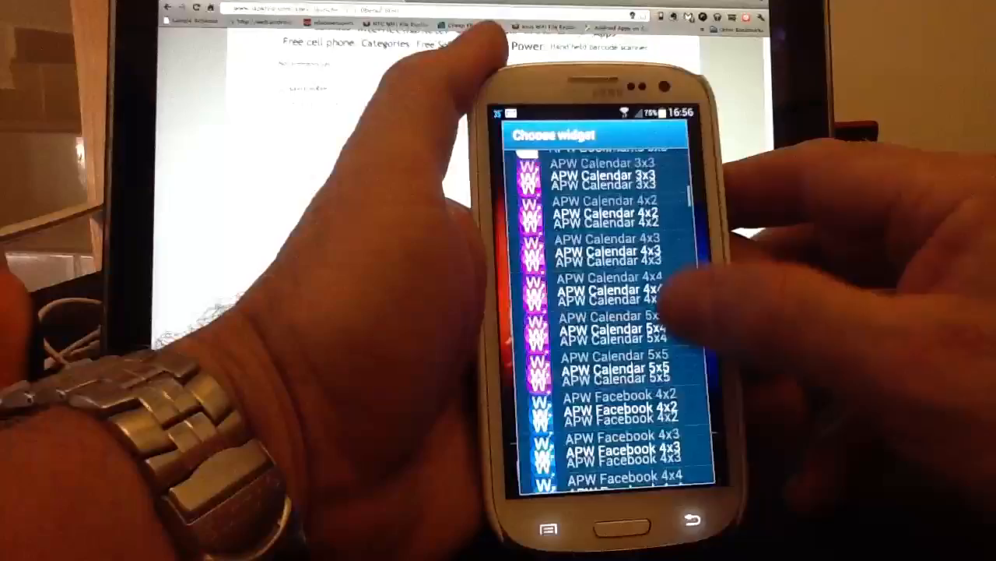
{"action": "scroll", "scroll_direction": "down", "scroll_amount": 3}
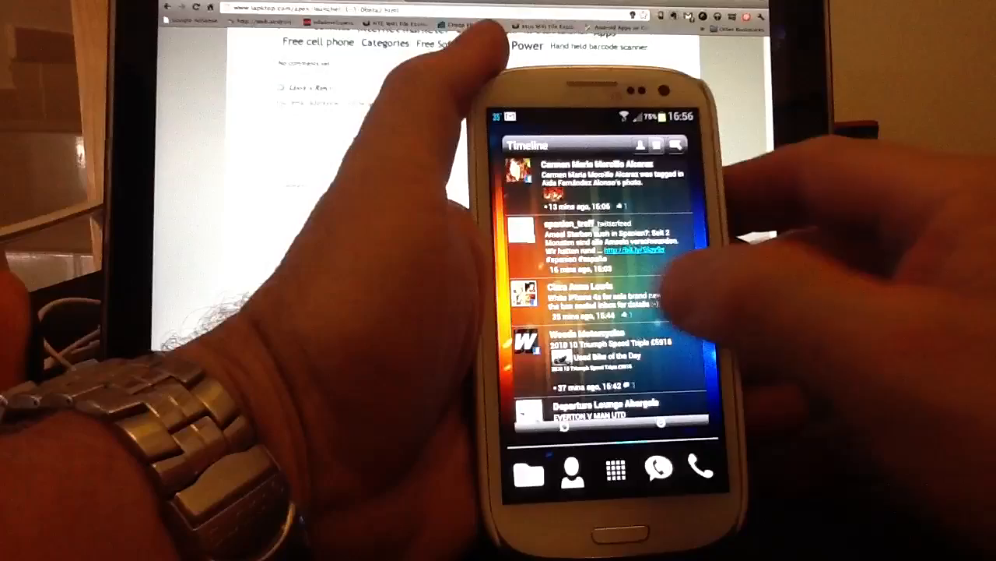
{"action": "scroll", "scroll_direction": "down", "scroll_amount": 3}
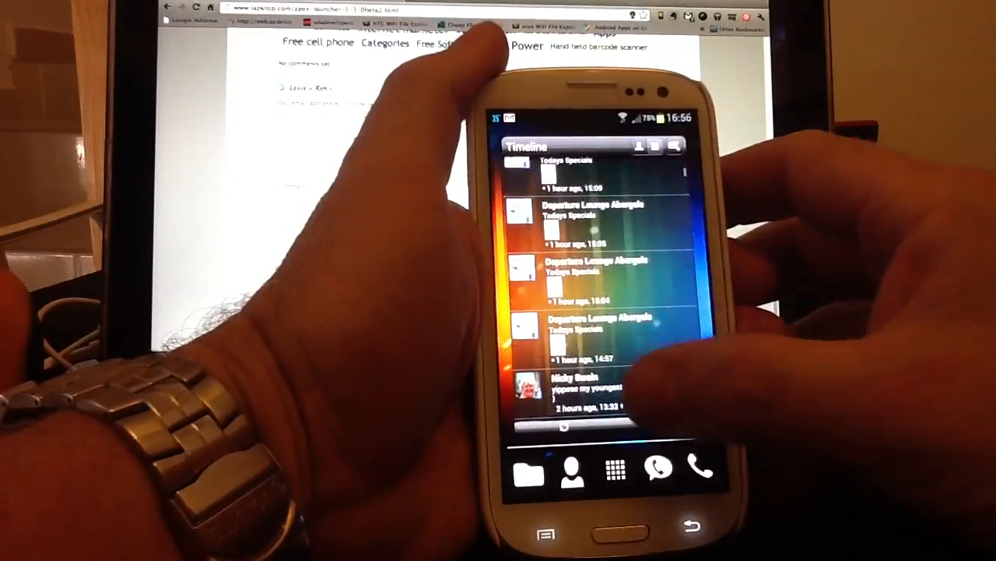